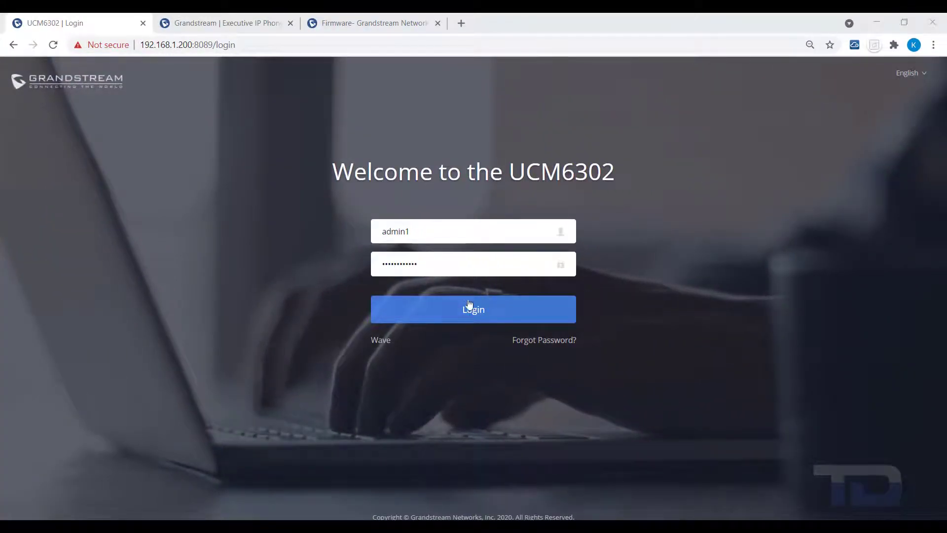
Step: Log in as admin1 to reach the system status dashboard
left_click(472, 309)
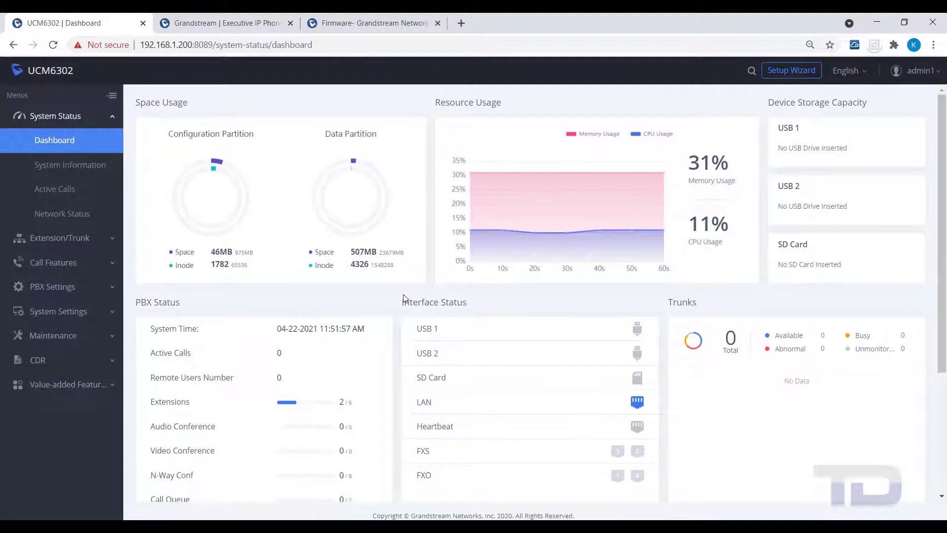
mouse_move(59, 238)
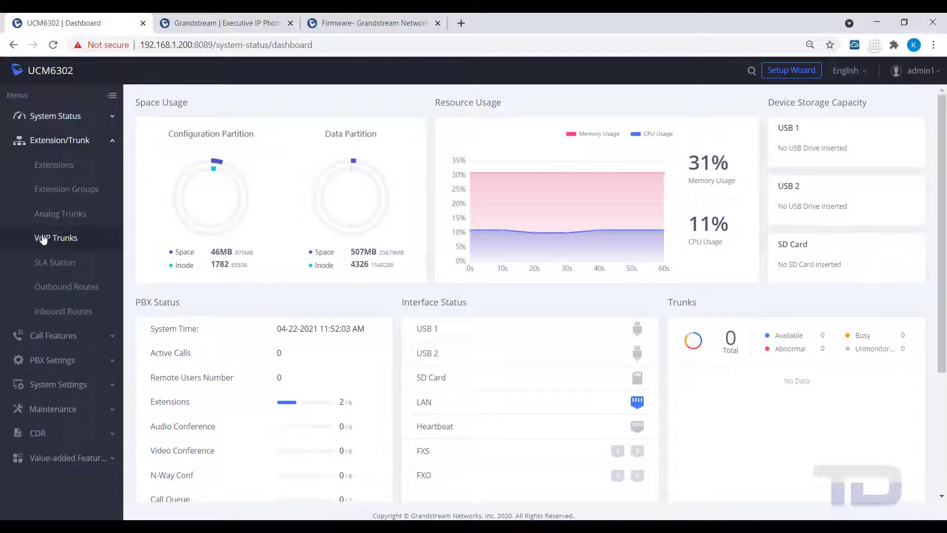
Step: Go to the empty VoIP Trunks list and start adding a SIP trunk
left_click(55, 238)
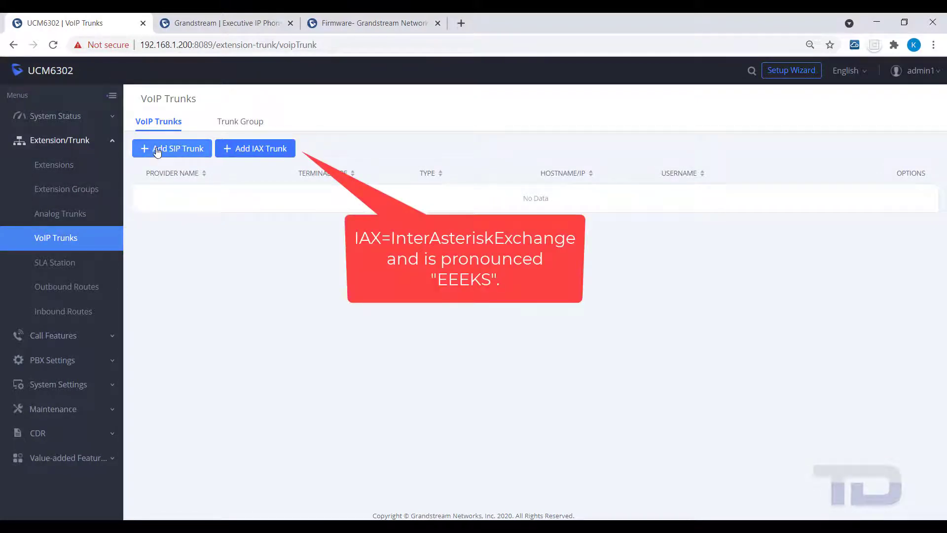
left_click(171, 148)
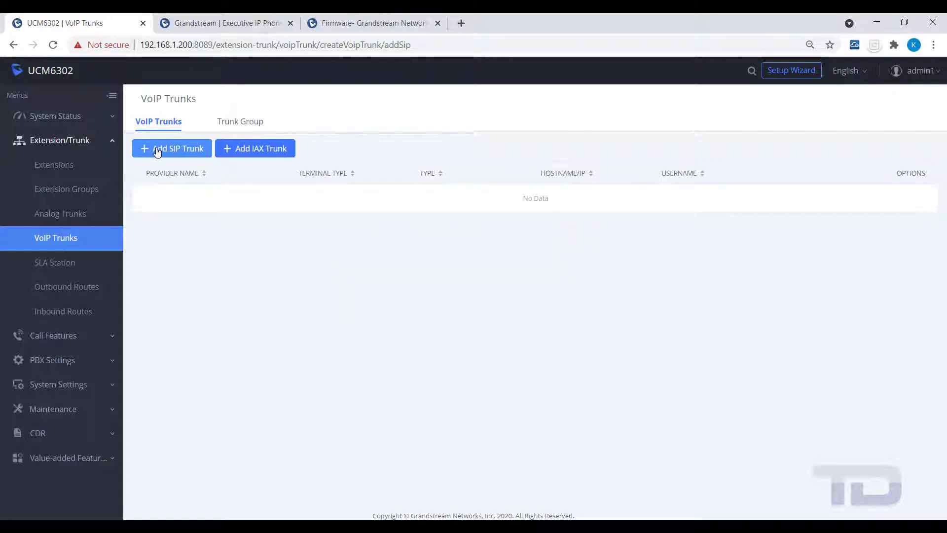
Step: In the new SIP trunk form, set the type to Register SIP Trunk
left_click(172, 148)
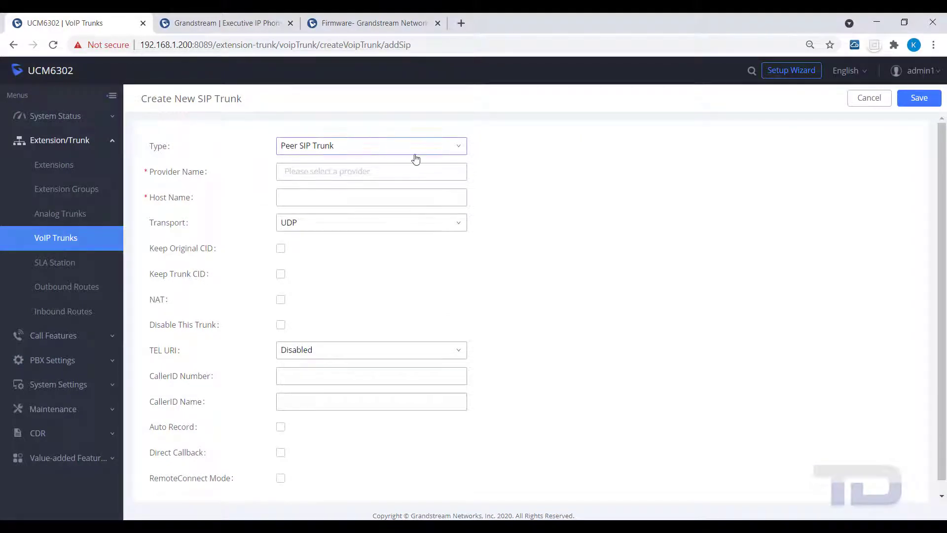
left_click(371, 146)
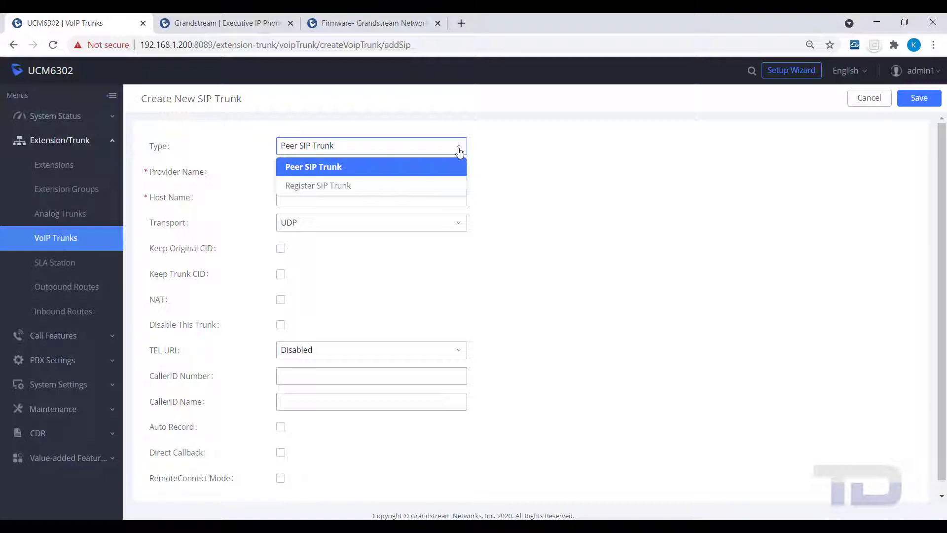
mouse_move(445, 173)
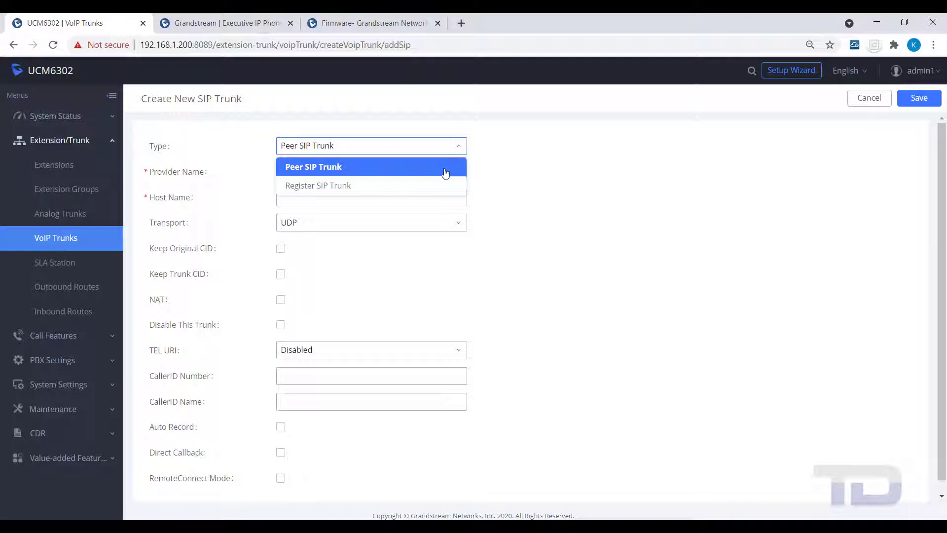
left_click(318, 185)
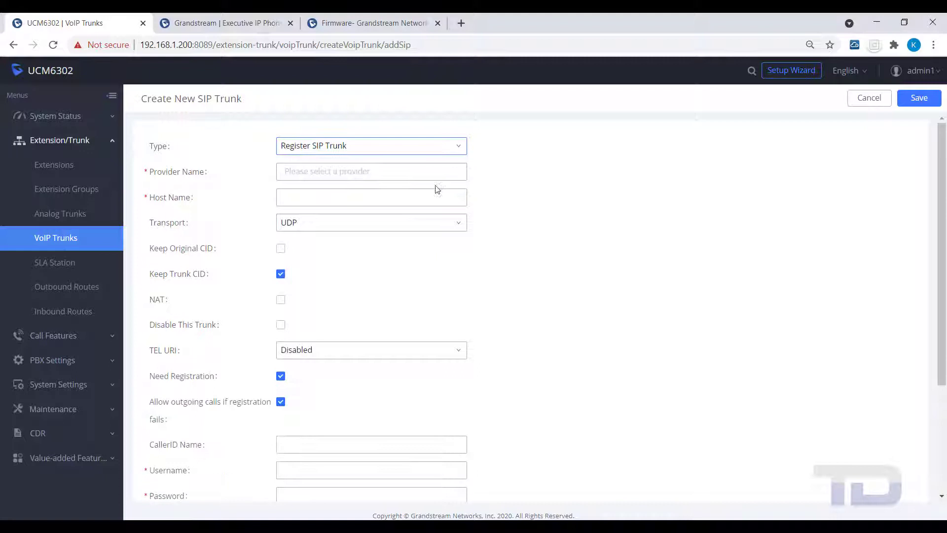
left_click(370, 171)
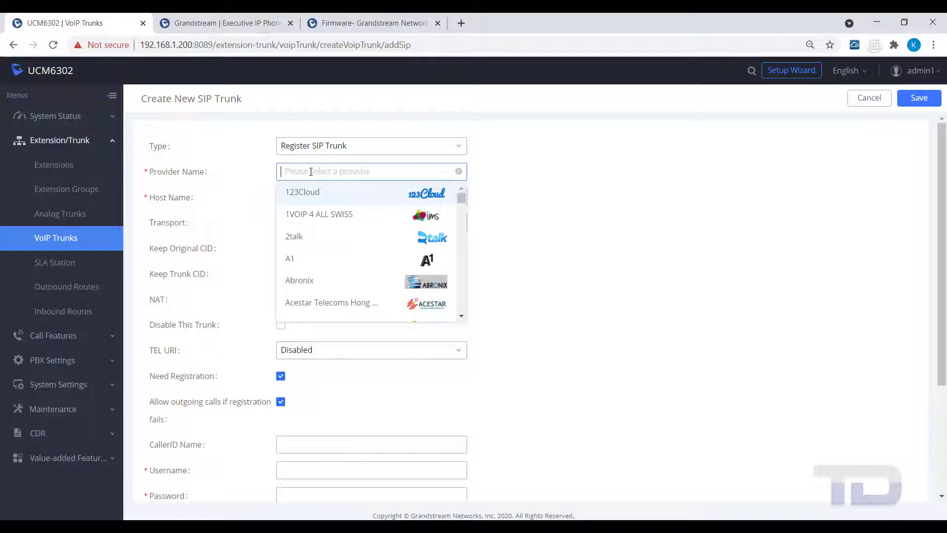
Step: Enter provider name MyTrunk, host 192.168.1.111 and caller ID name UCM63xx
type("MyT")
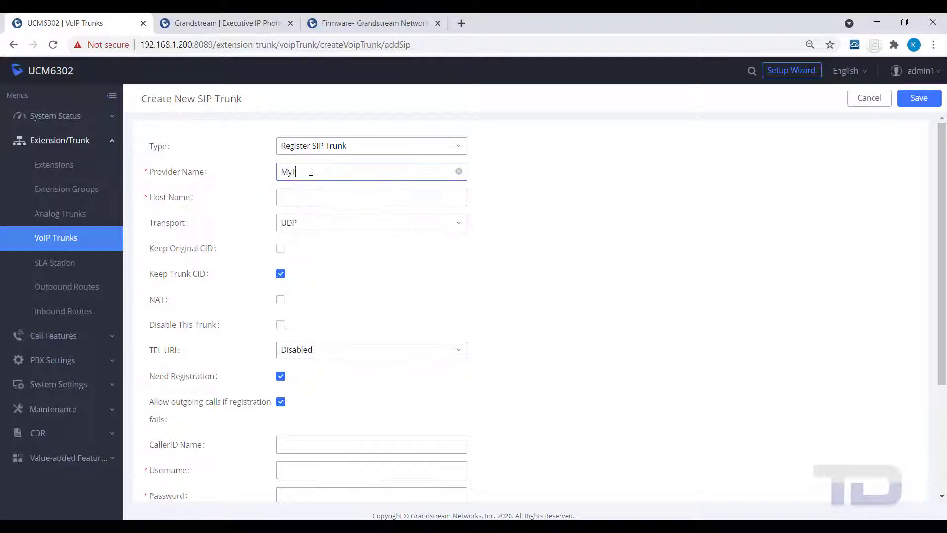
type("runk")
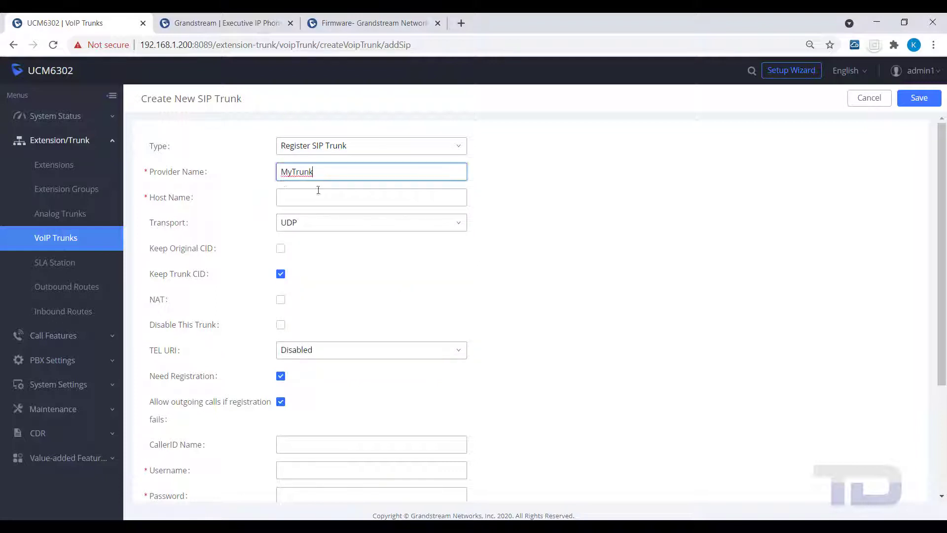
left_click(371, 197)
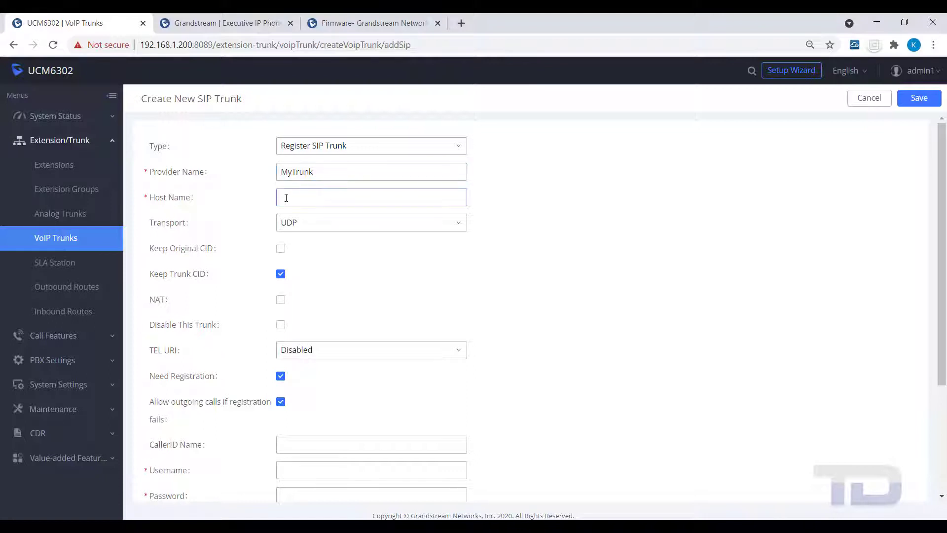
type("192.168.1.111")
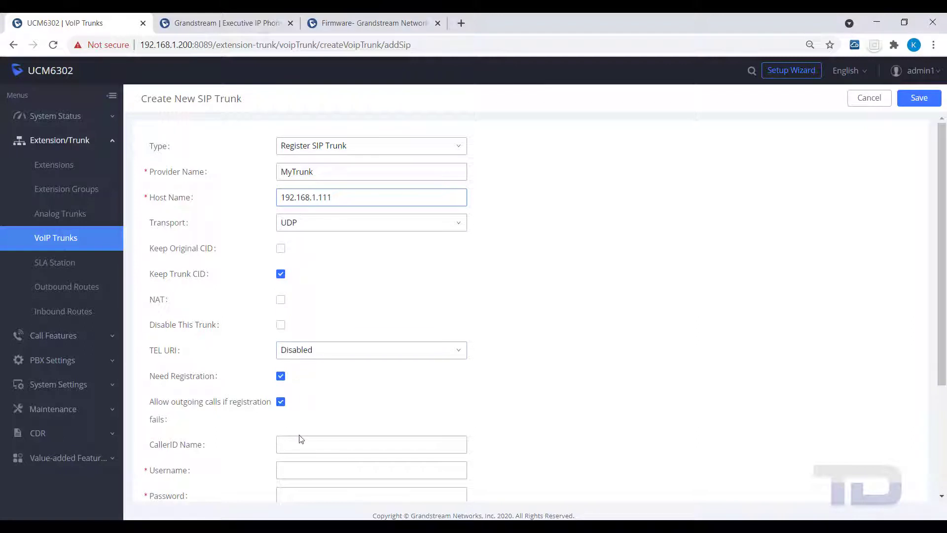
left_click(371, 444)
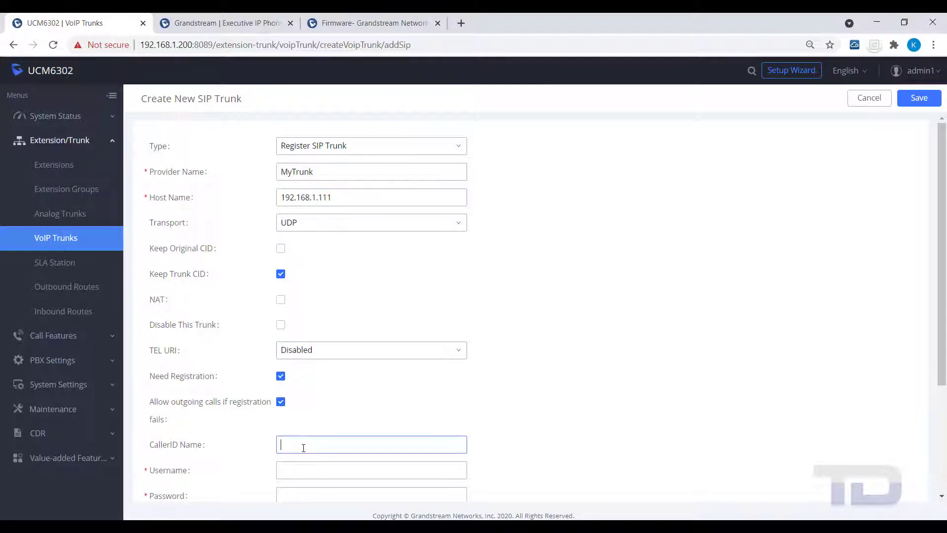
type("UCM")
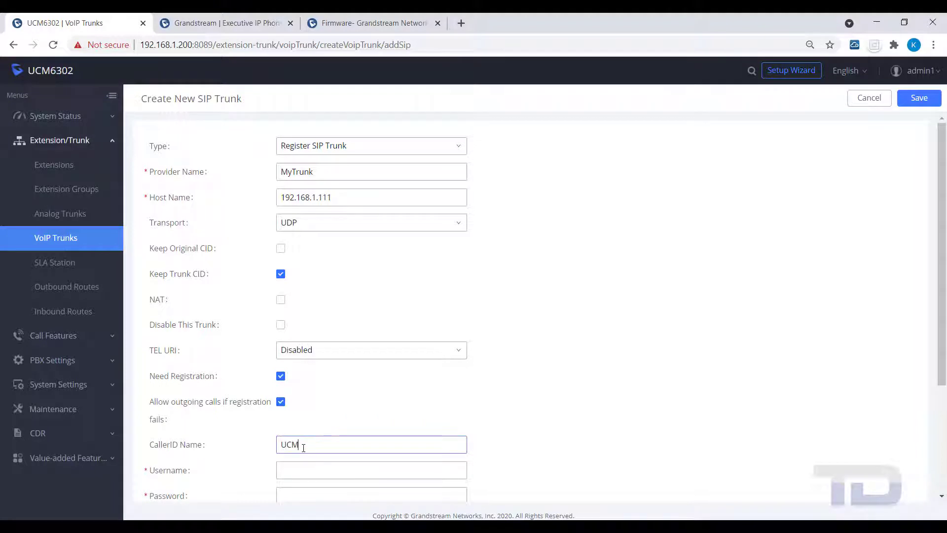
Step: Further down the form, enter username 3350 and the trunk password
scroll("down", 3)
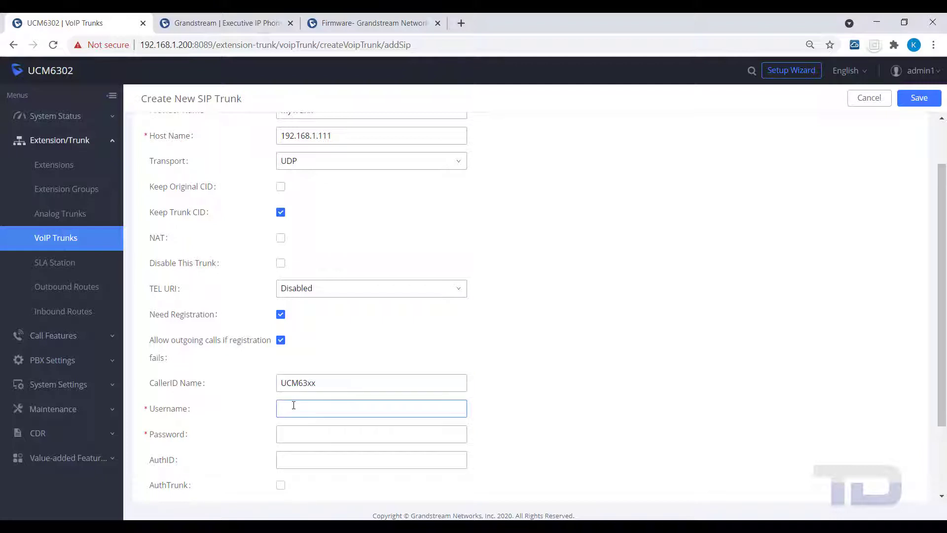
type("3350")
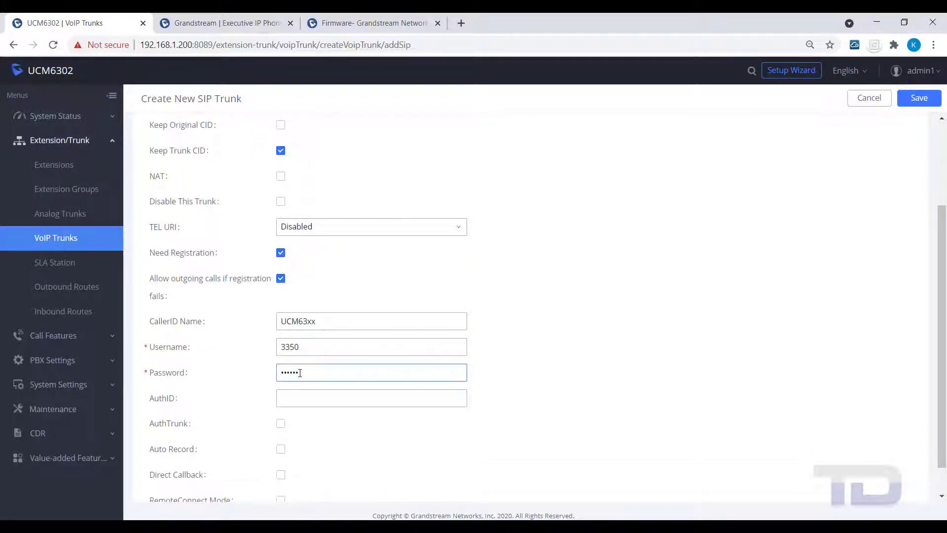
scroll("down", 3)
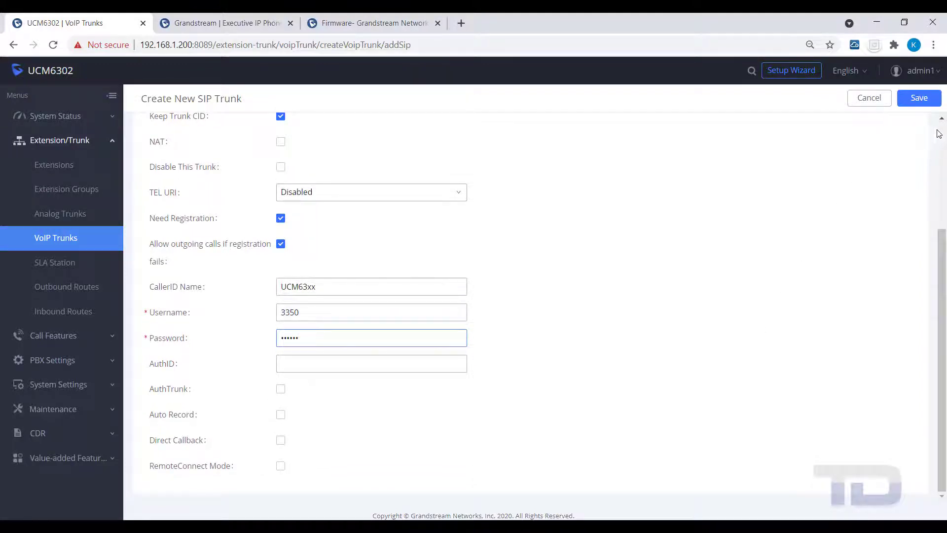
Step: Save MyTrunk and apply the pending configuration changes
left_click(919, 97)
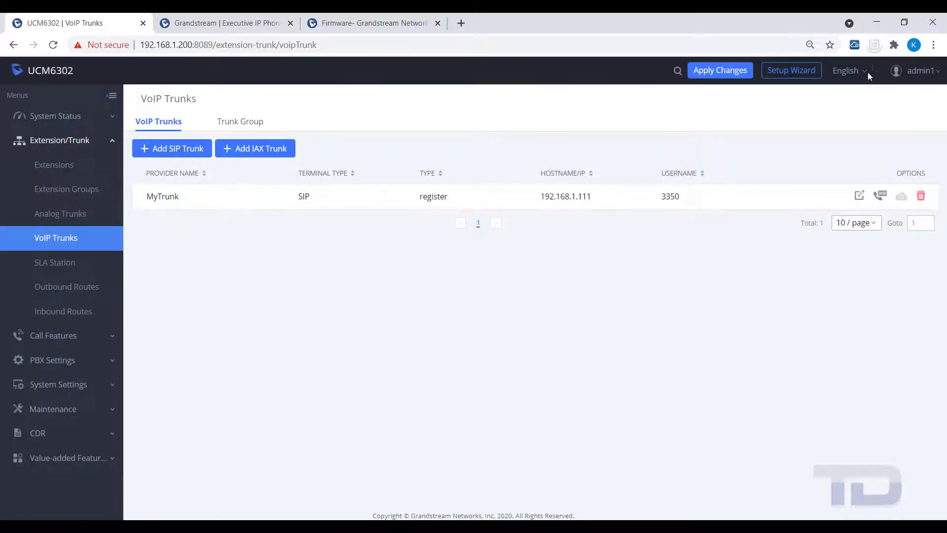
left_click(719, 70)
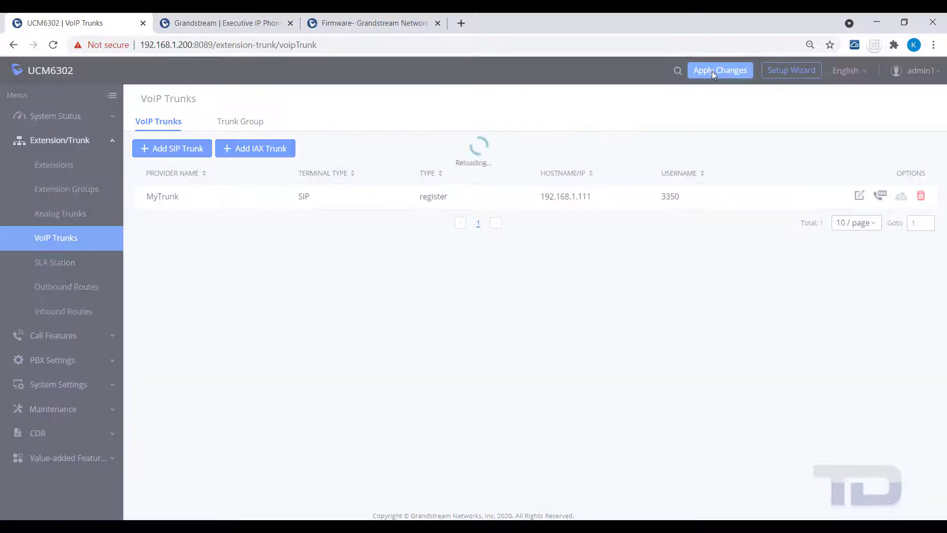
left_click(719, 70)
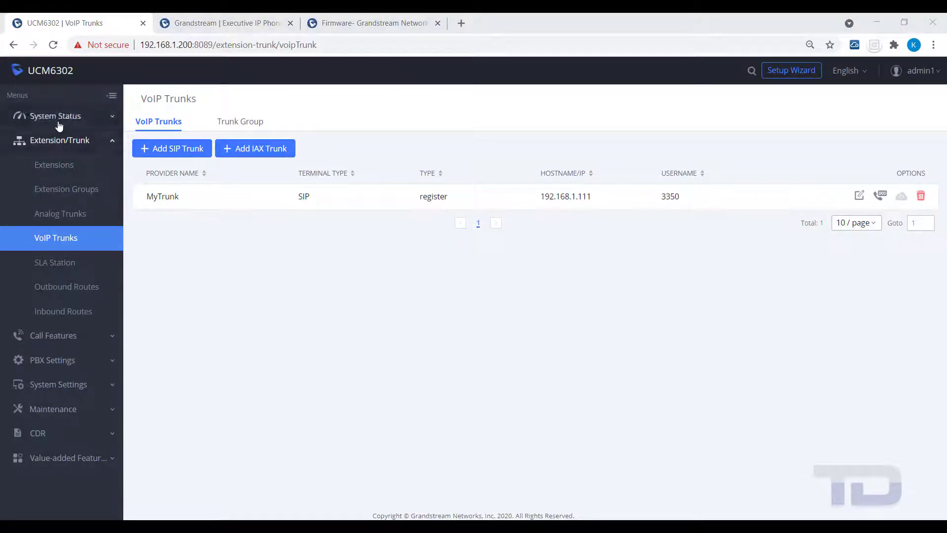
Step: Open the System Status dashboard to see MyTrunk listed among the trunks
left_click(55, 115)
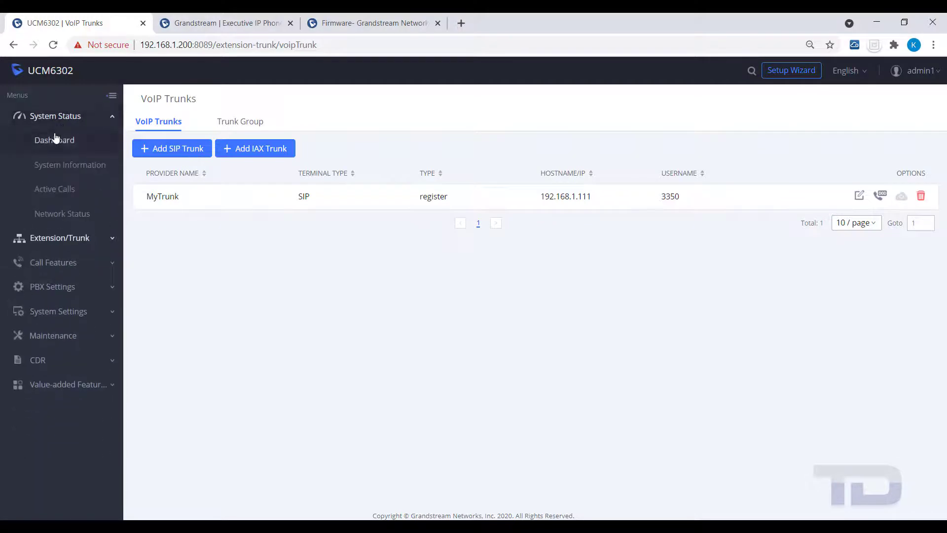
left_click(54, 139)
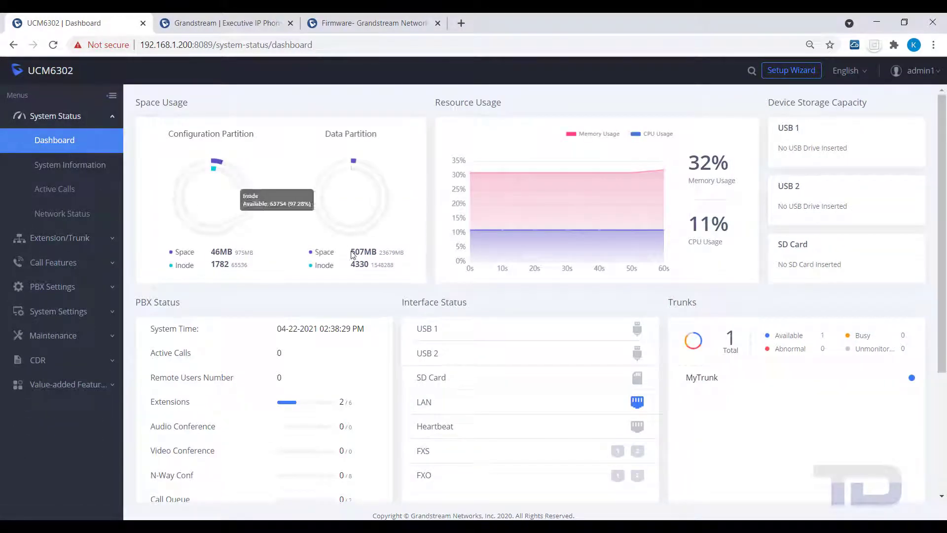
mouse_move(912, 377)
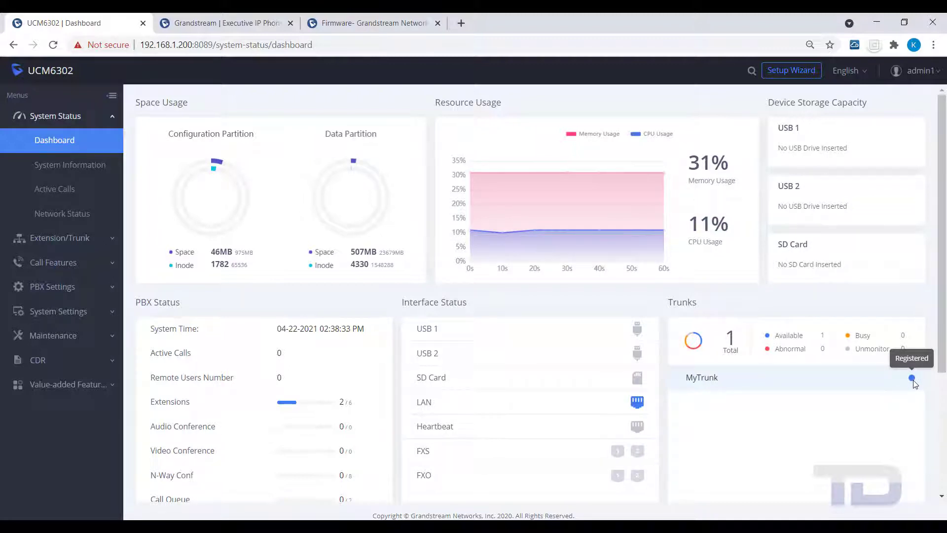
mouse_move(827, 371)
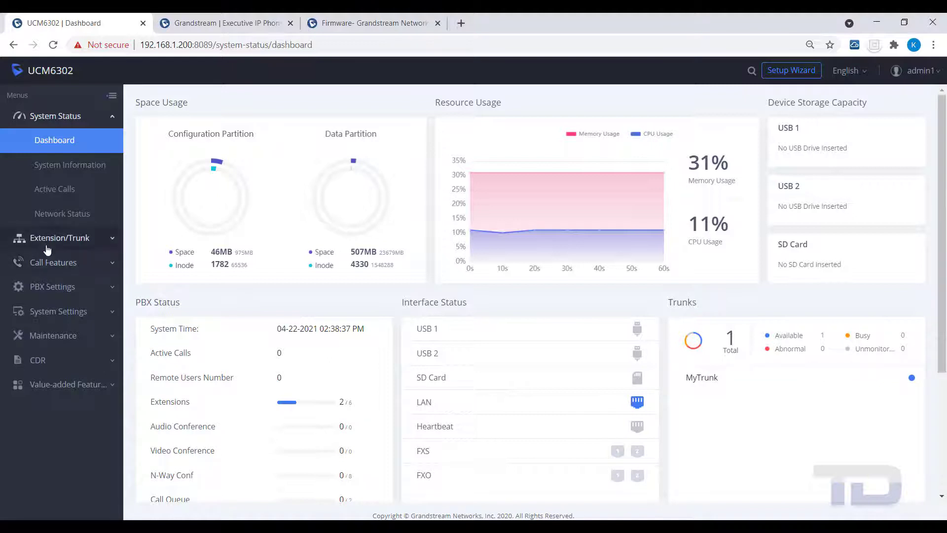
Step: Create a new outbound route named Outbound with dial pattern x
left_click(59, 238)
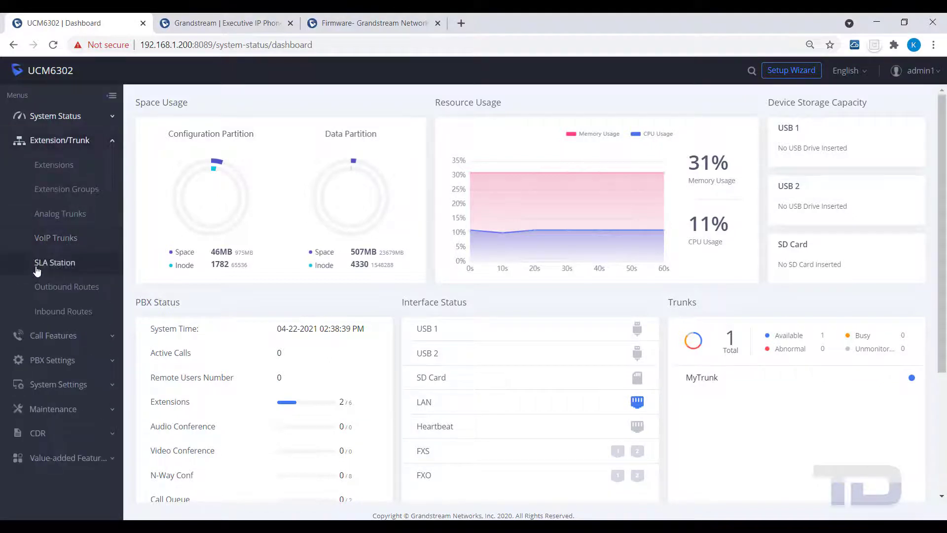
left_click(66, 286)
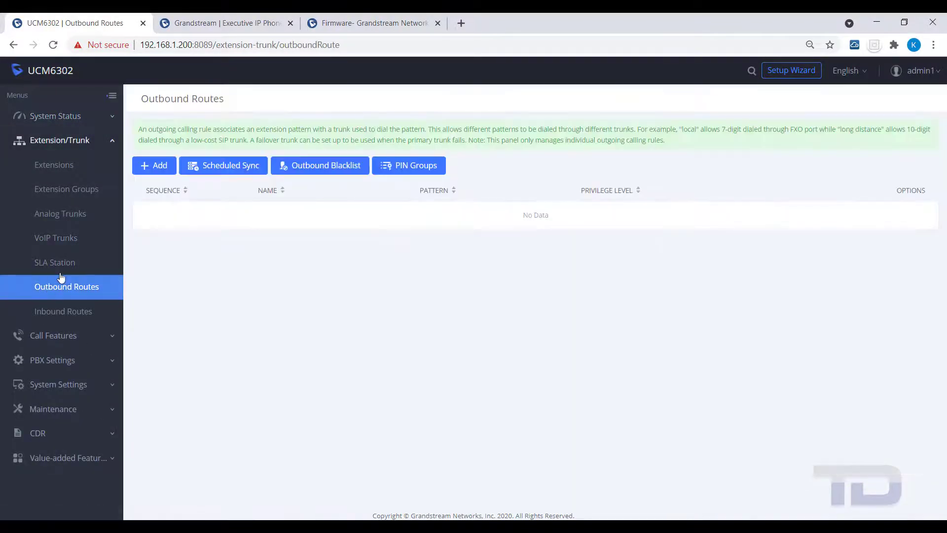
left_click(154, 164)
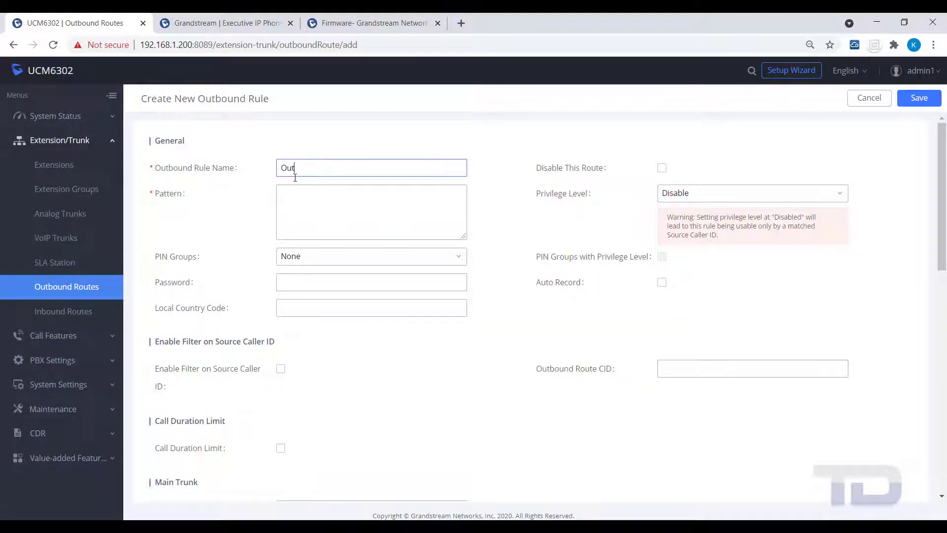
type("bou")
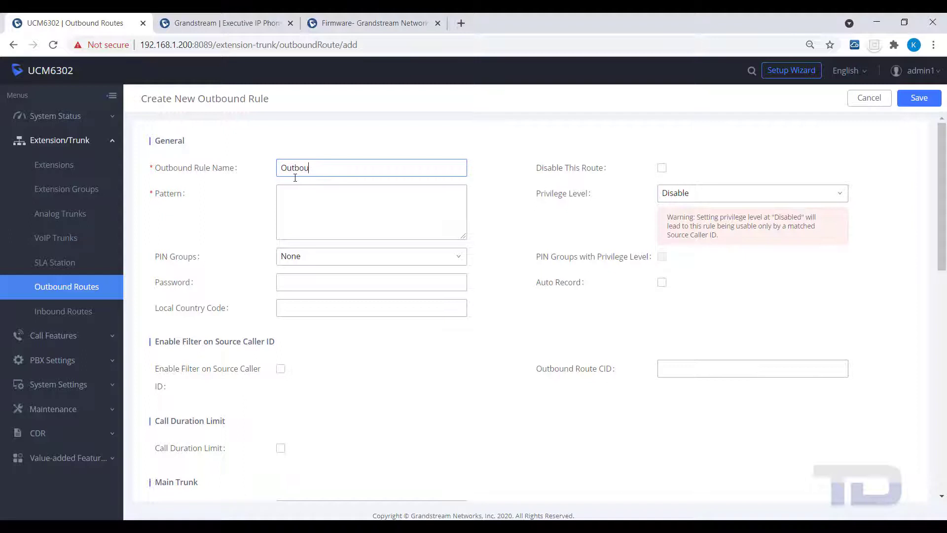
type("nd")
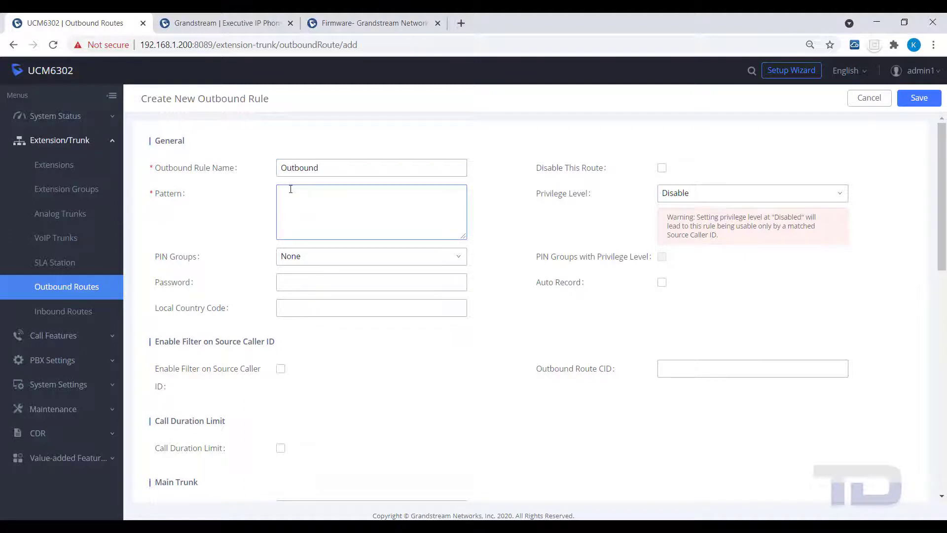
type("x.")
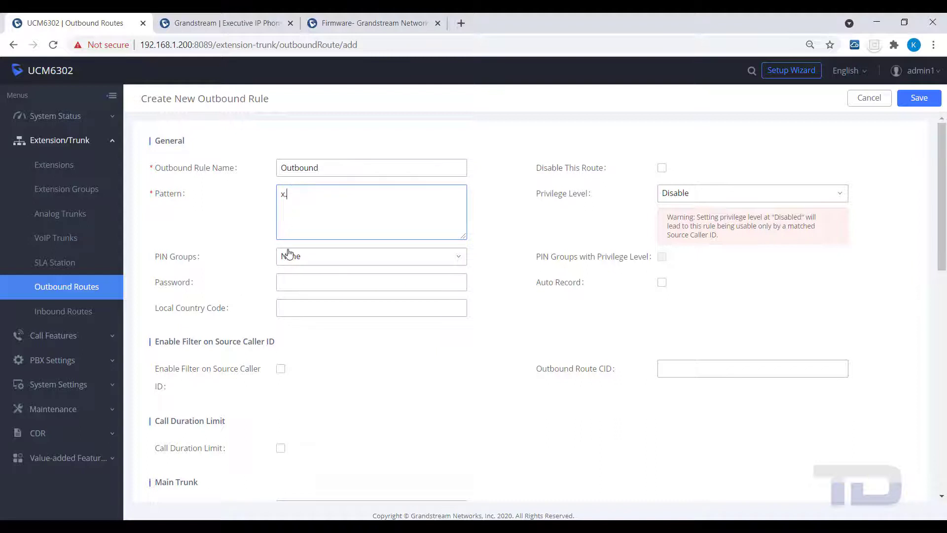
Step: Set the rule's privilege level to National and main trunk to SIPTrunks -- MyTrunk
scroll("down", 3)
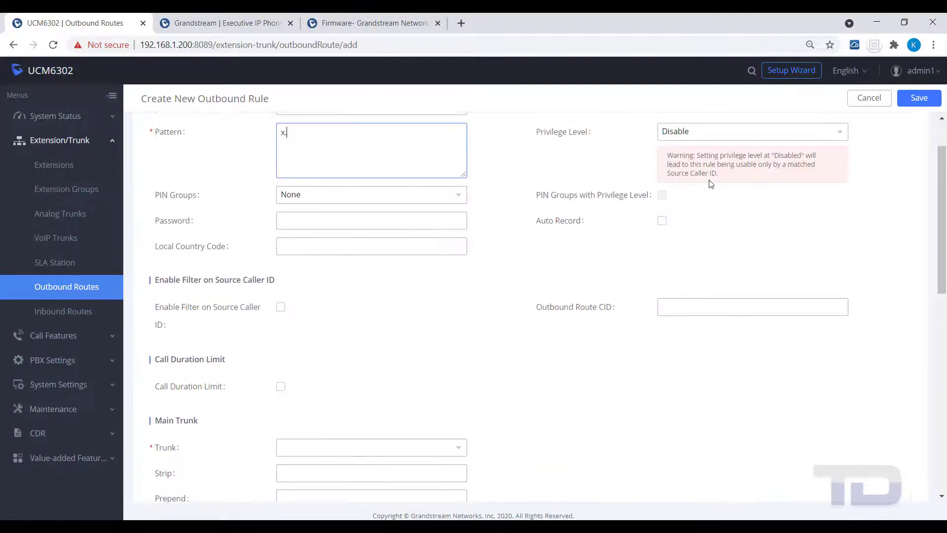
left_click(752, 132)
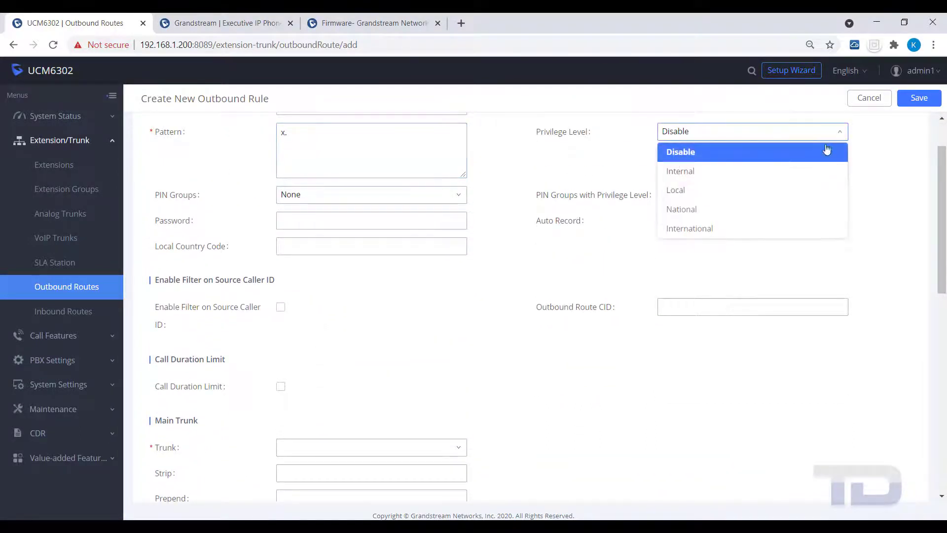
mouse_move(682, 210)
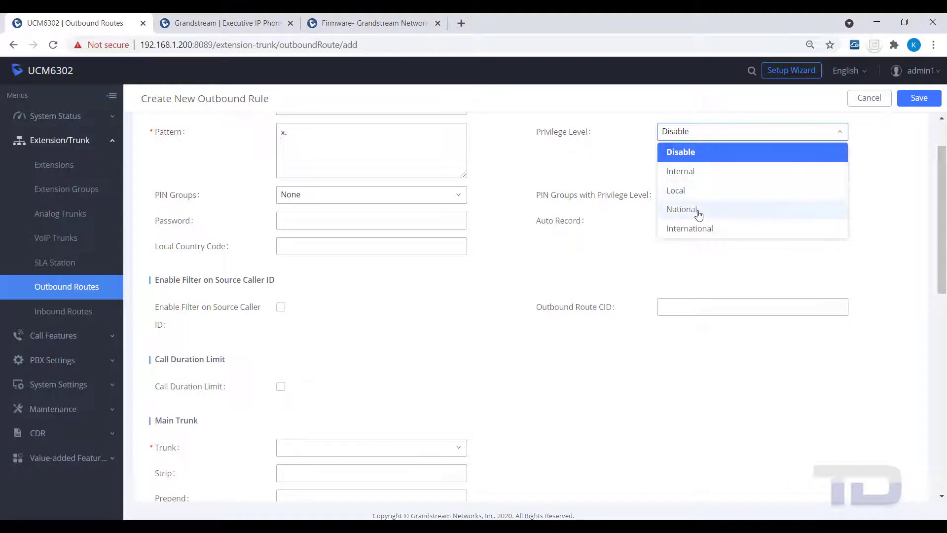
left_click(682, 209)
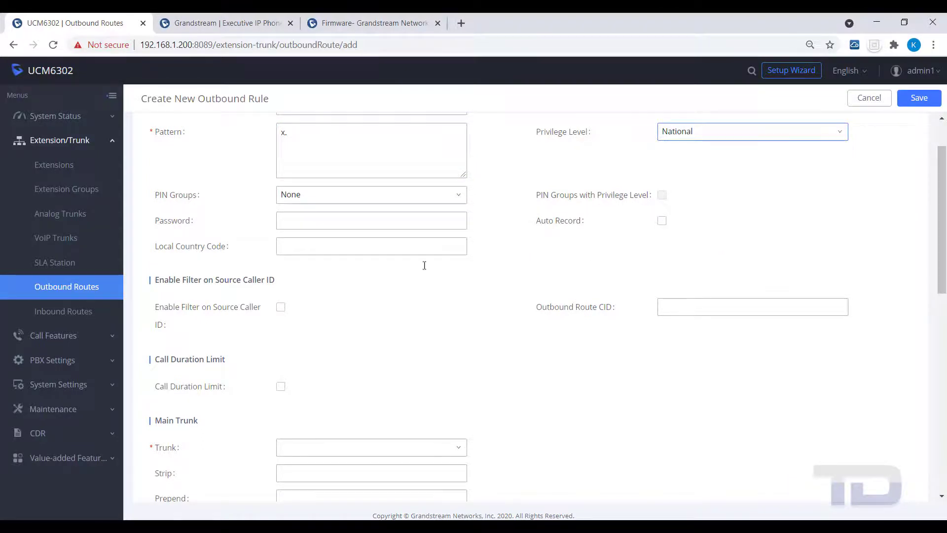
scroll("down", 3)
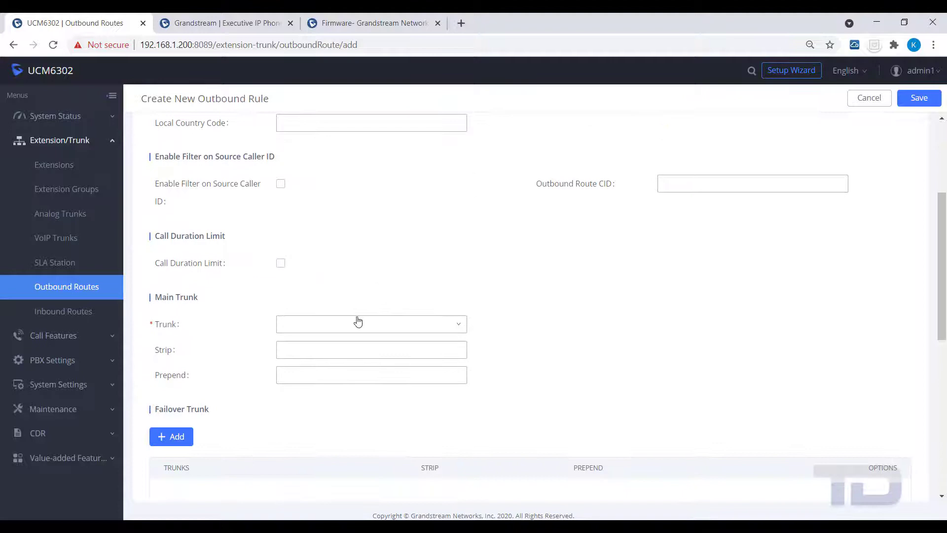
left_click(371, 324)
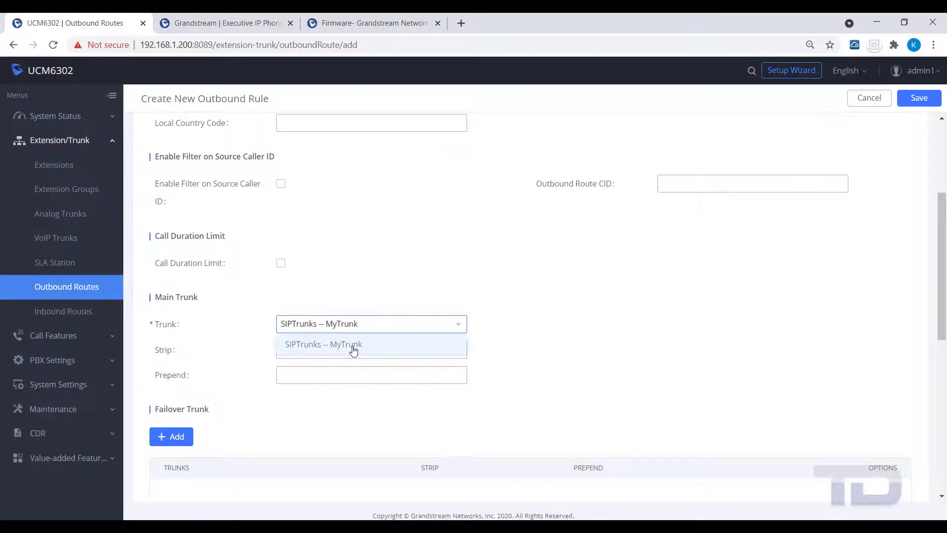
left_click(323, 344)
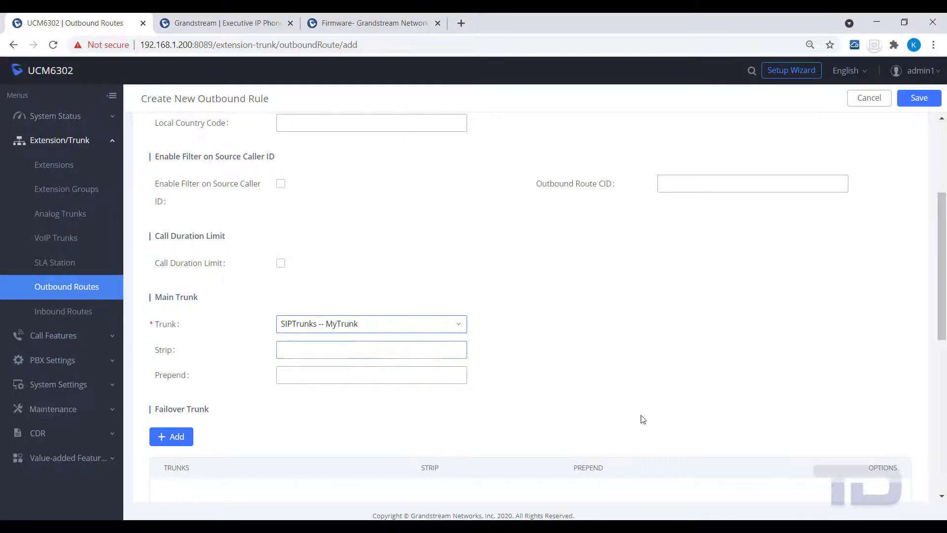
scroll("down", 3)
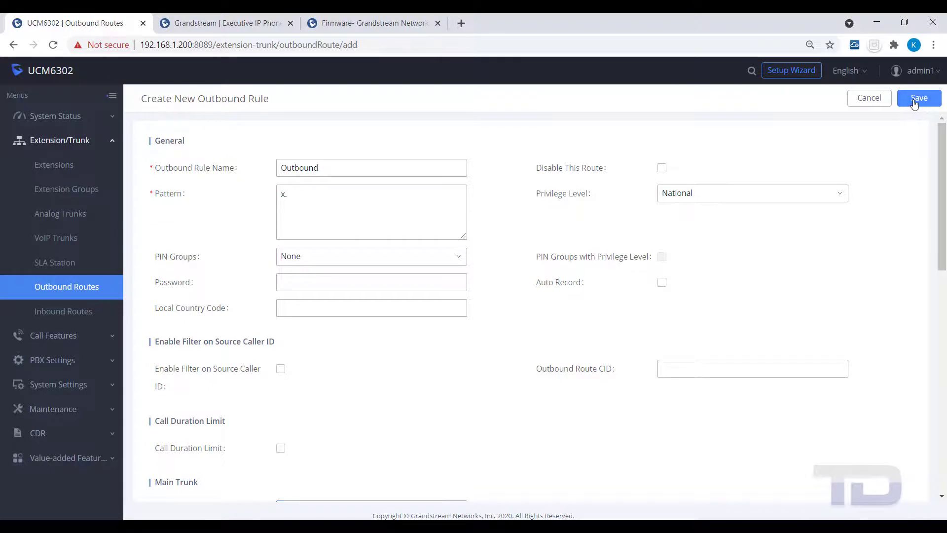
Step: Save the Outbound rule and apply the changes to the system
left_click(919, 98)
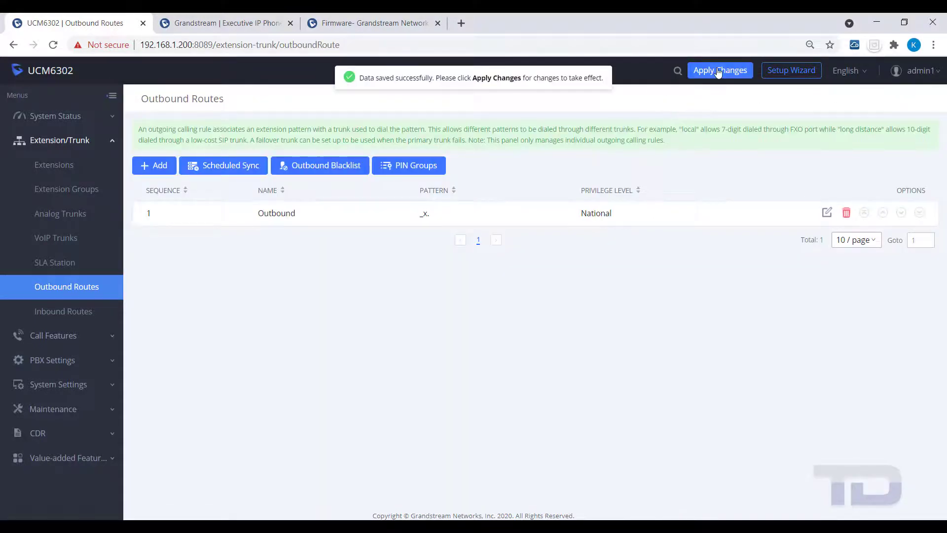
left_click(719, 70)
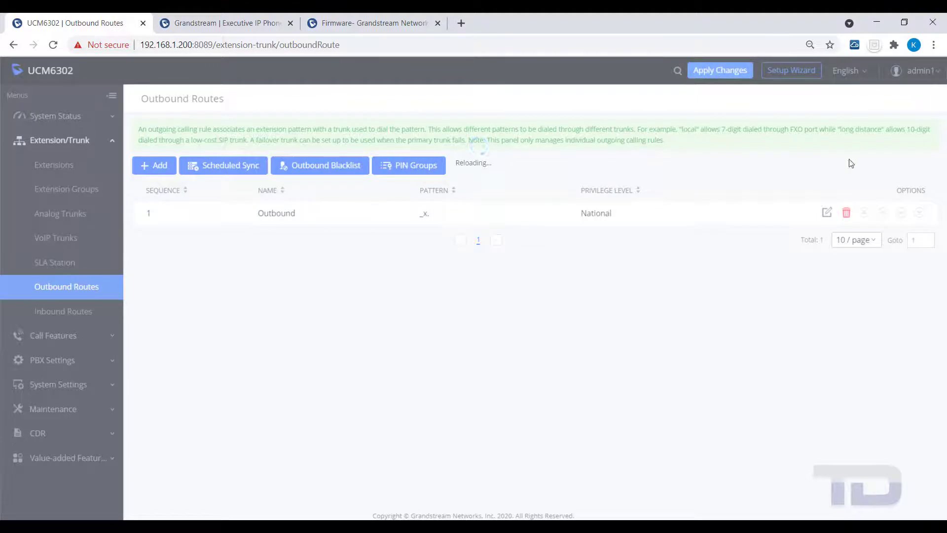
left_click(719, 70)
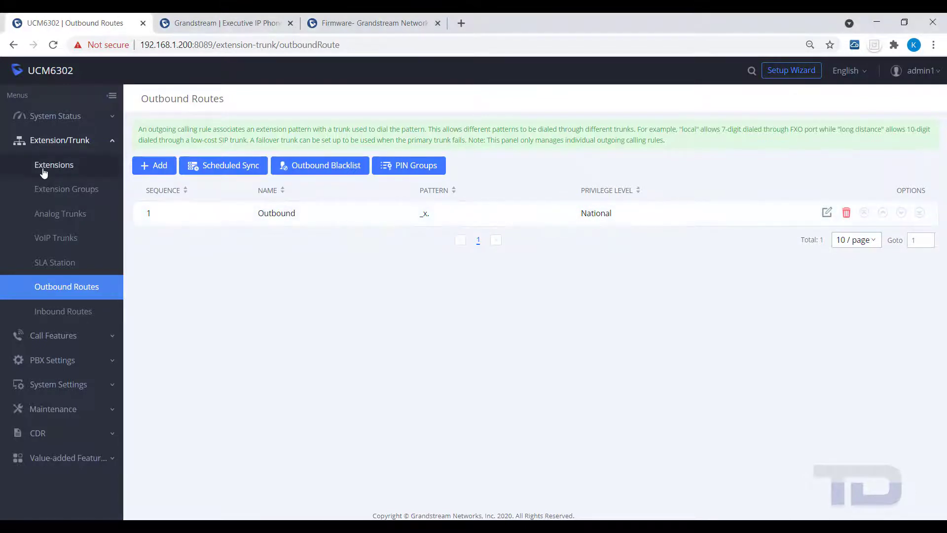
Step: Check that extension 1000's privilege is National, then cancel without changes
left_click(53, 165)
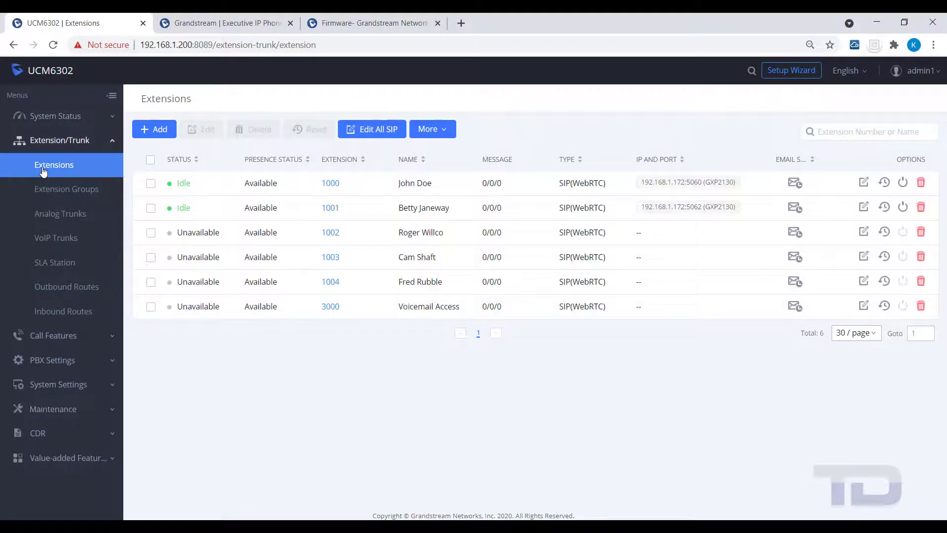
mouse_move(355, 203)
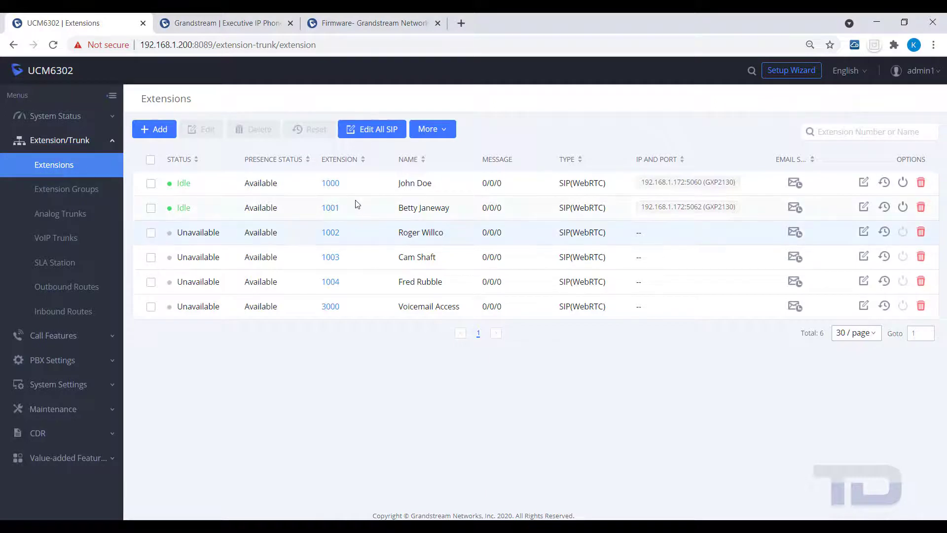
left_click(865, 183)
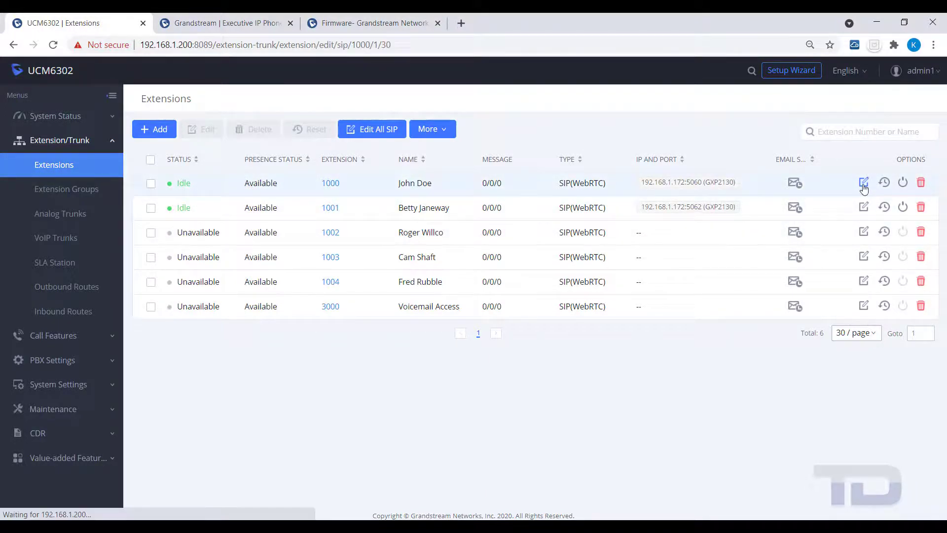
left_click(863, 182)
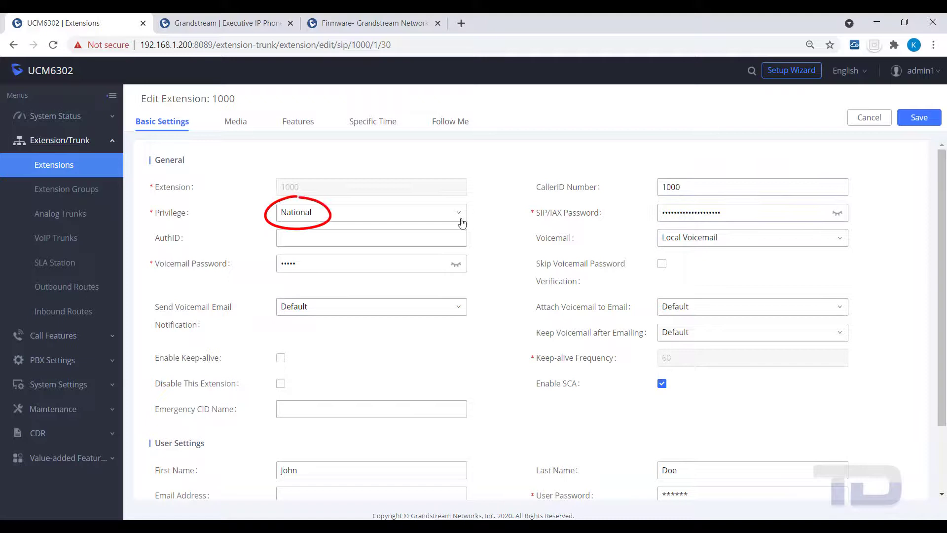
left_click(370, 213)
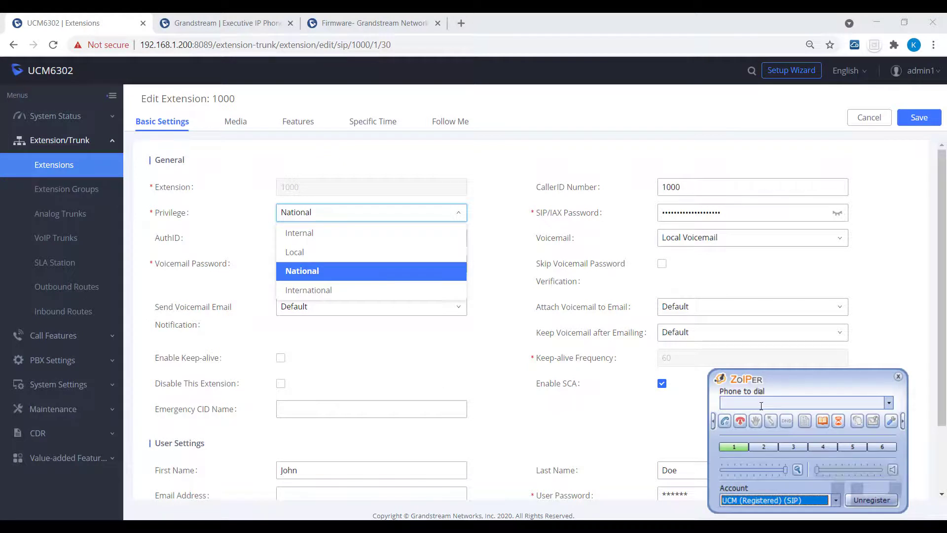
left_click(868, 118)
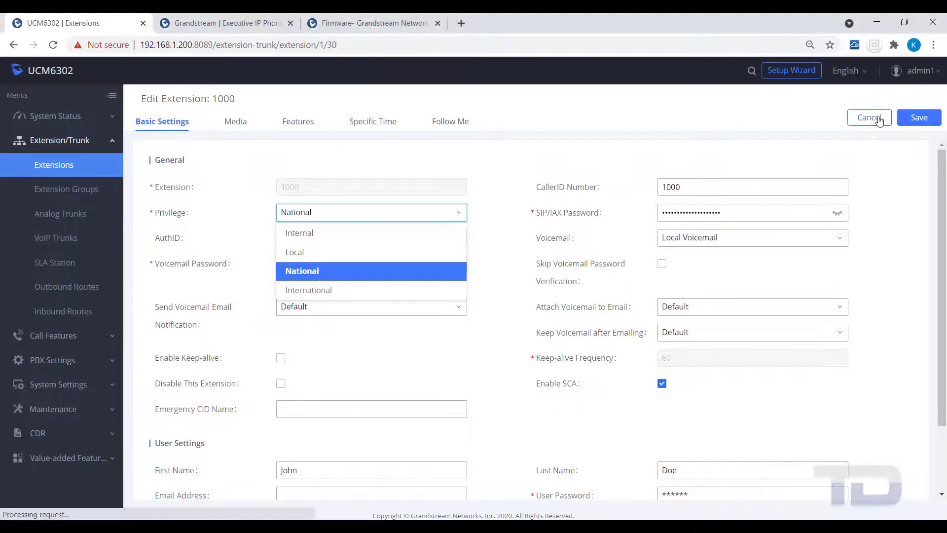
left_click(868, 117)
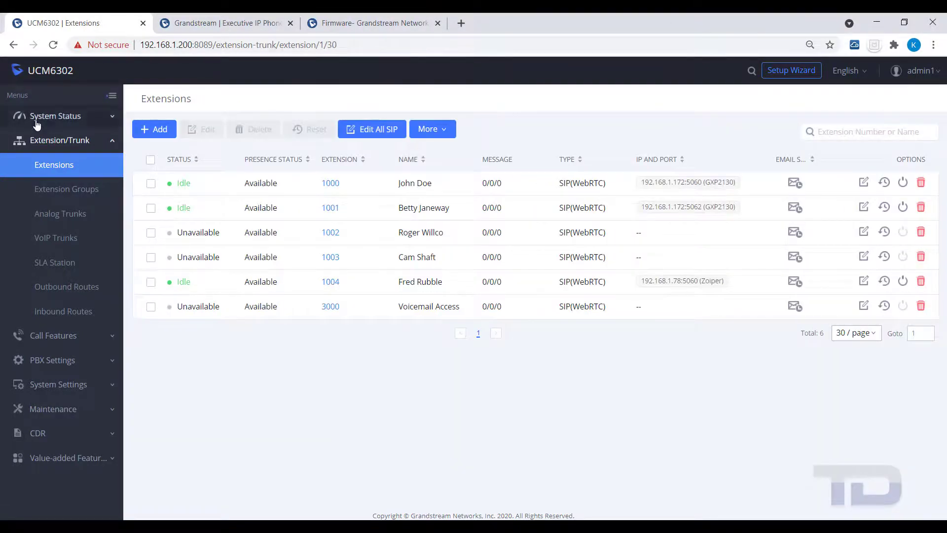
Step: View the Active Calls page under System Status, currently showing no calls
left_click(55, 116)
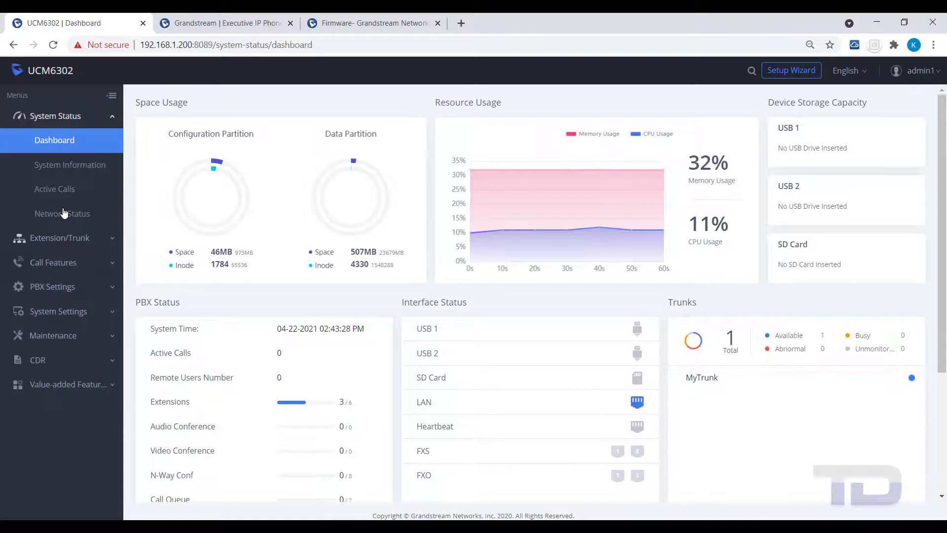
left_click(55, 189)
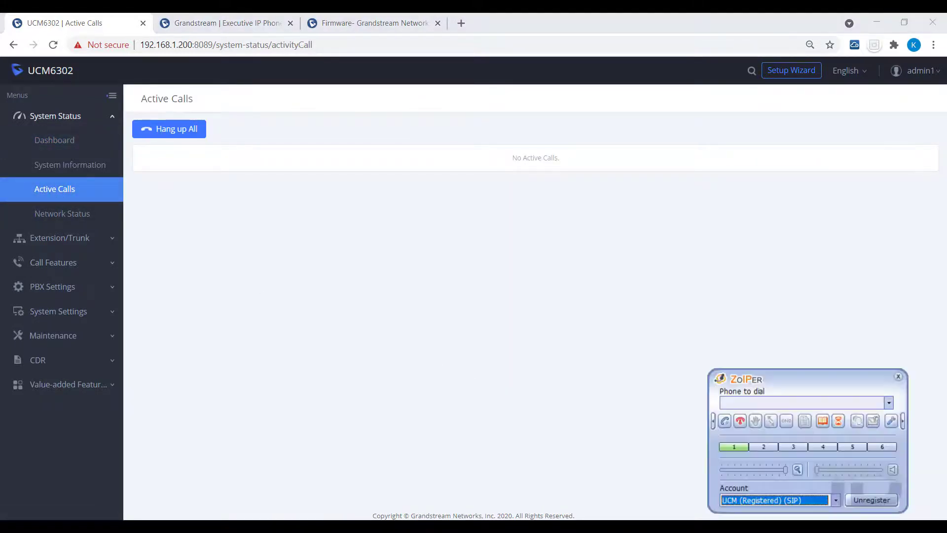
left_click(803, 402)
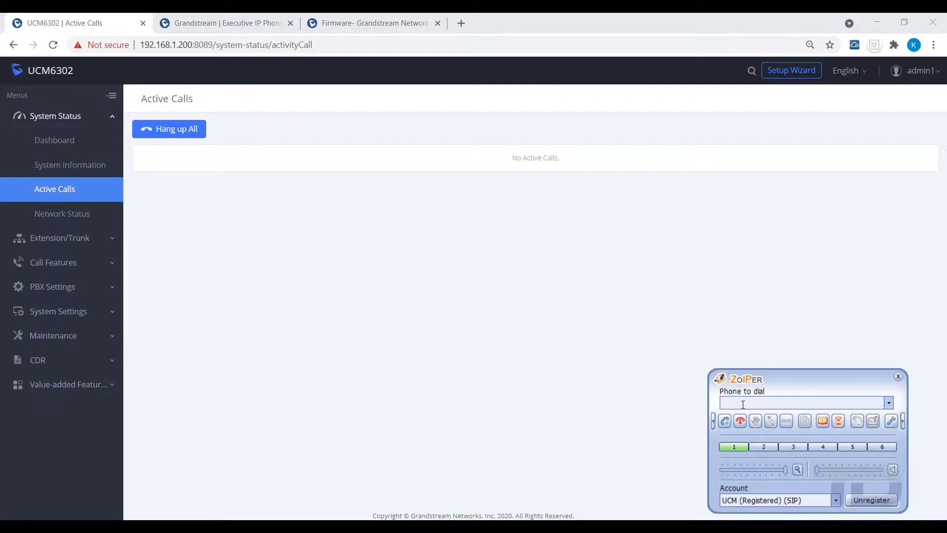
type("1213456789")
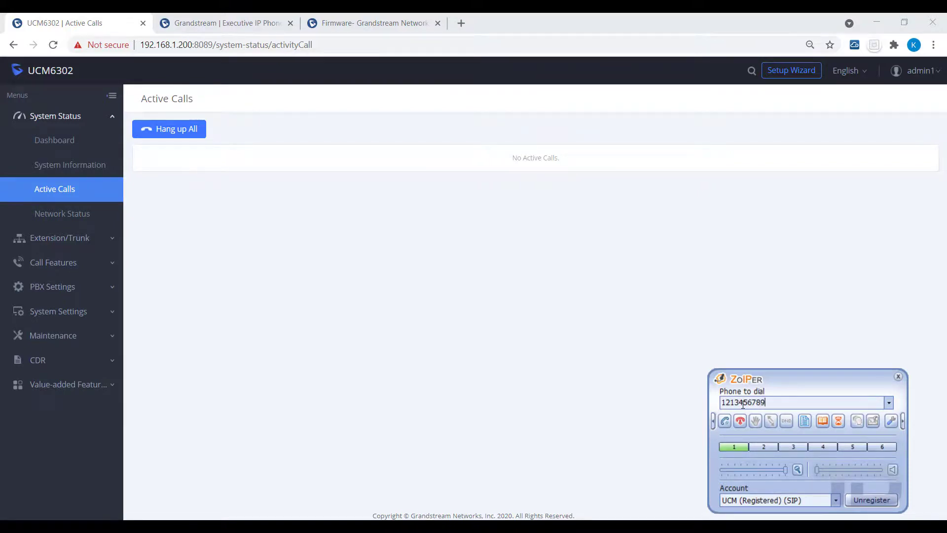
left_click(725, 420)
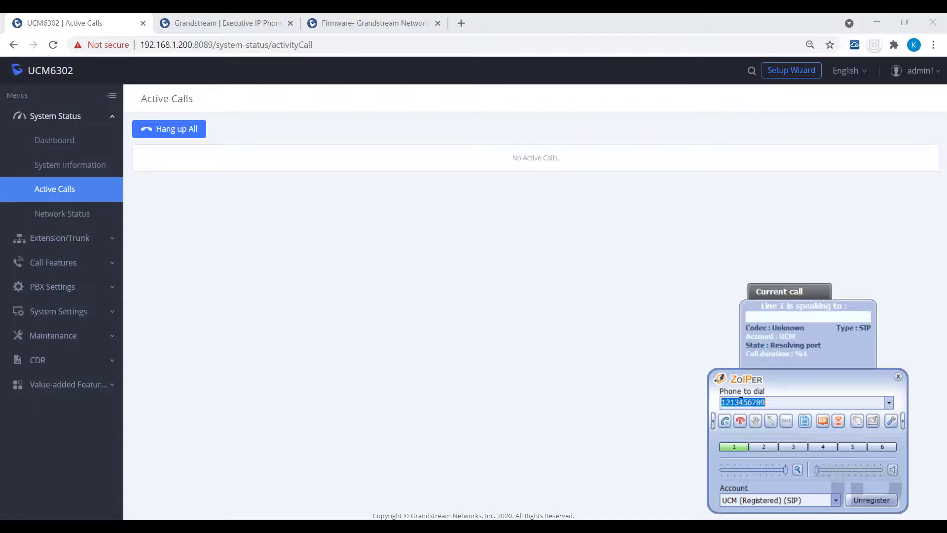